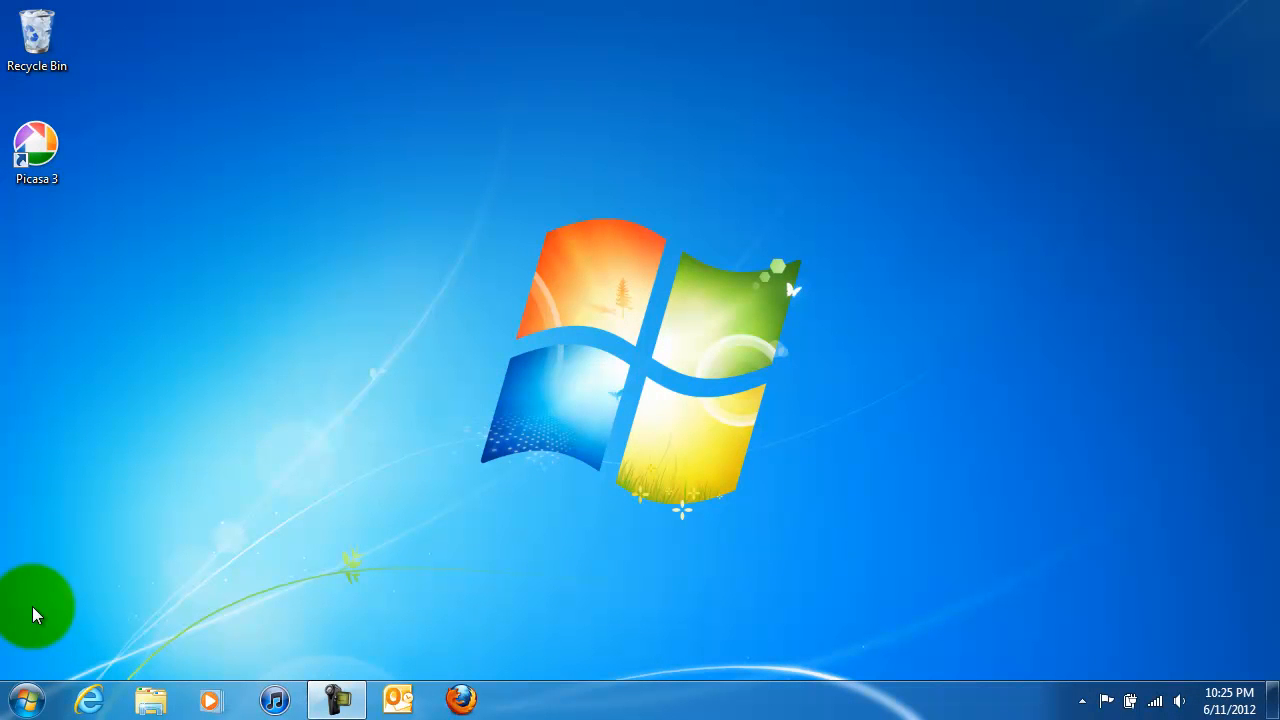
Open Windows Explorer from the taskbar on the Pictures library, showing folders IMG001–IMG006.
click(22, 699)
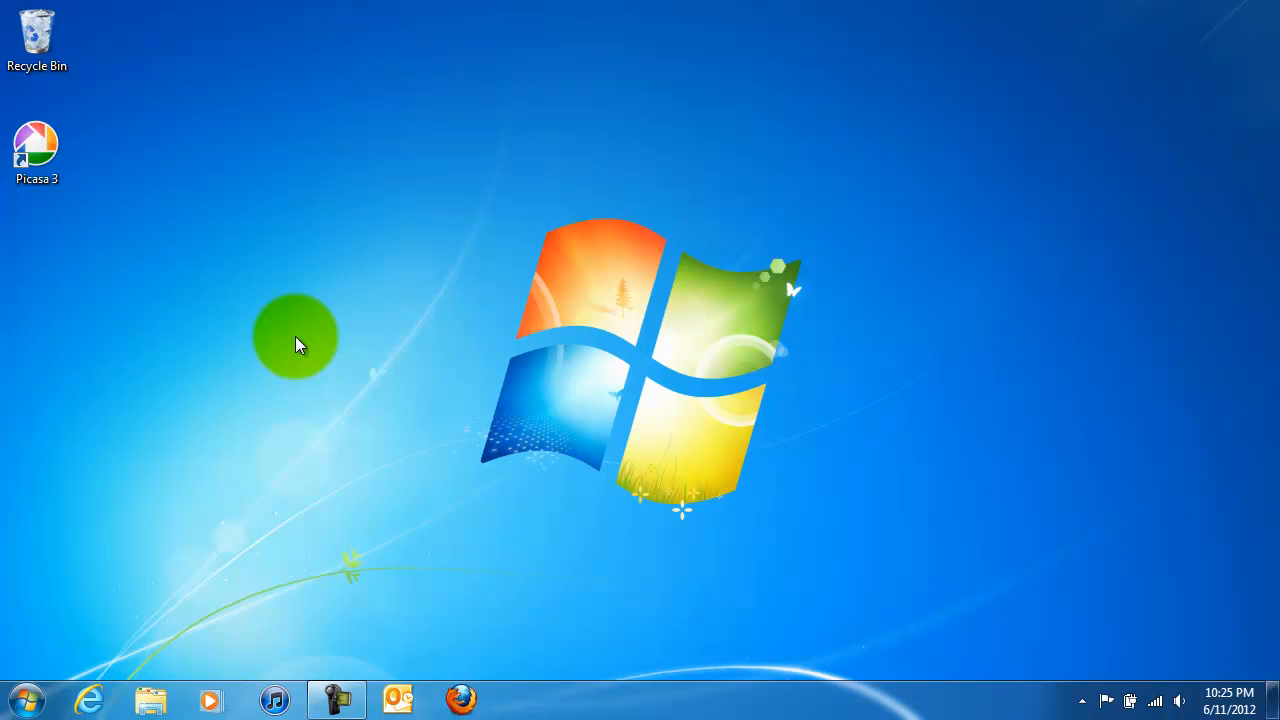
click(151, 699)
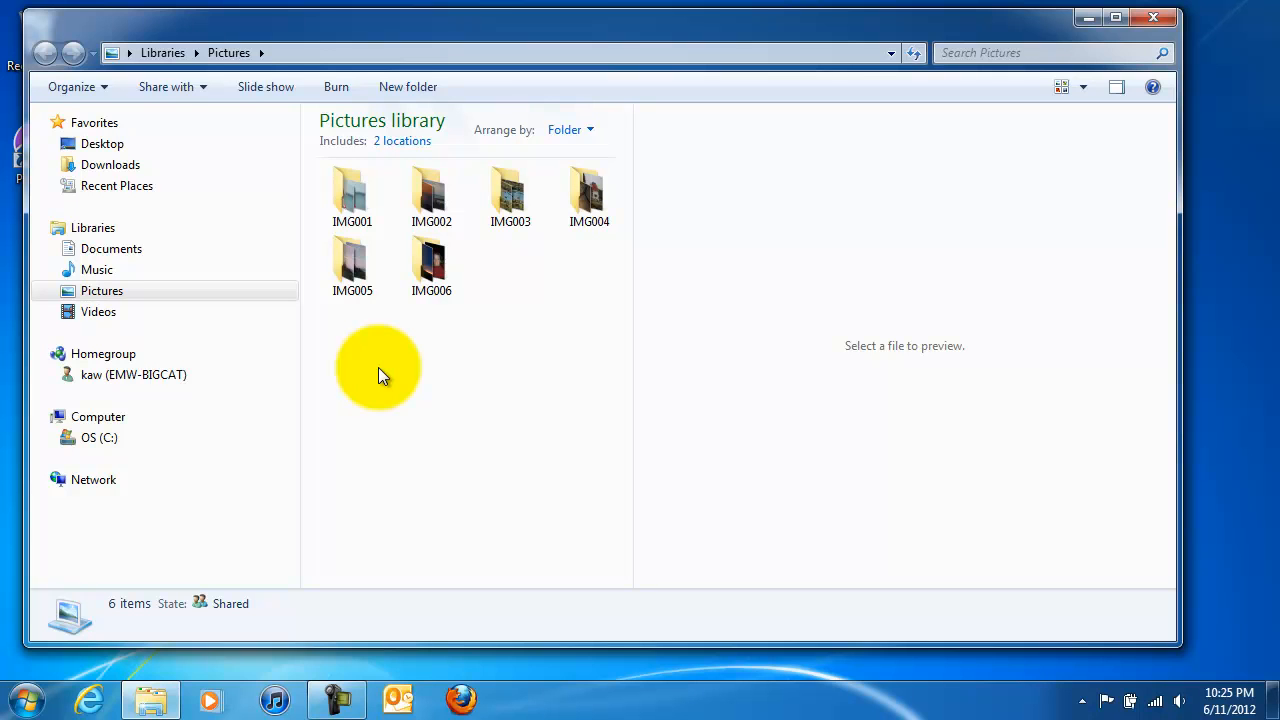
mouse_move(440, 410)
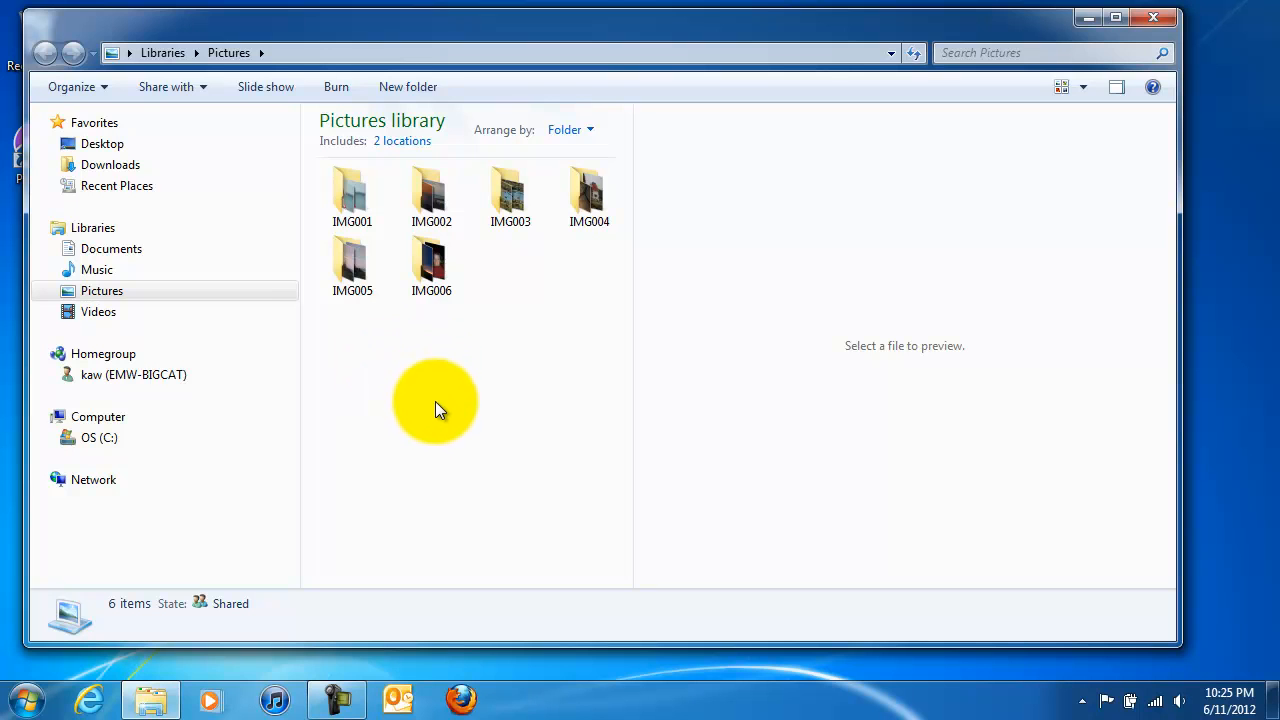
mouse_move(450, 390)
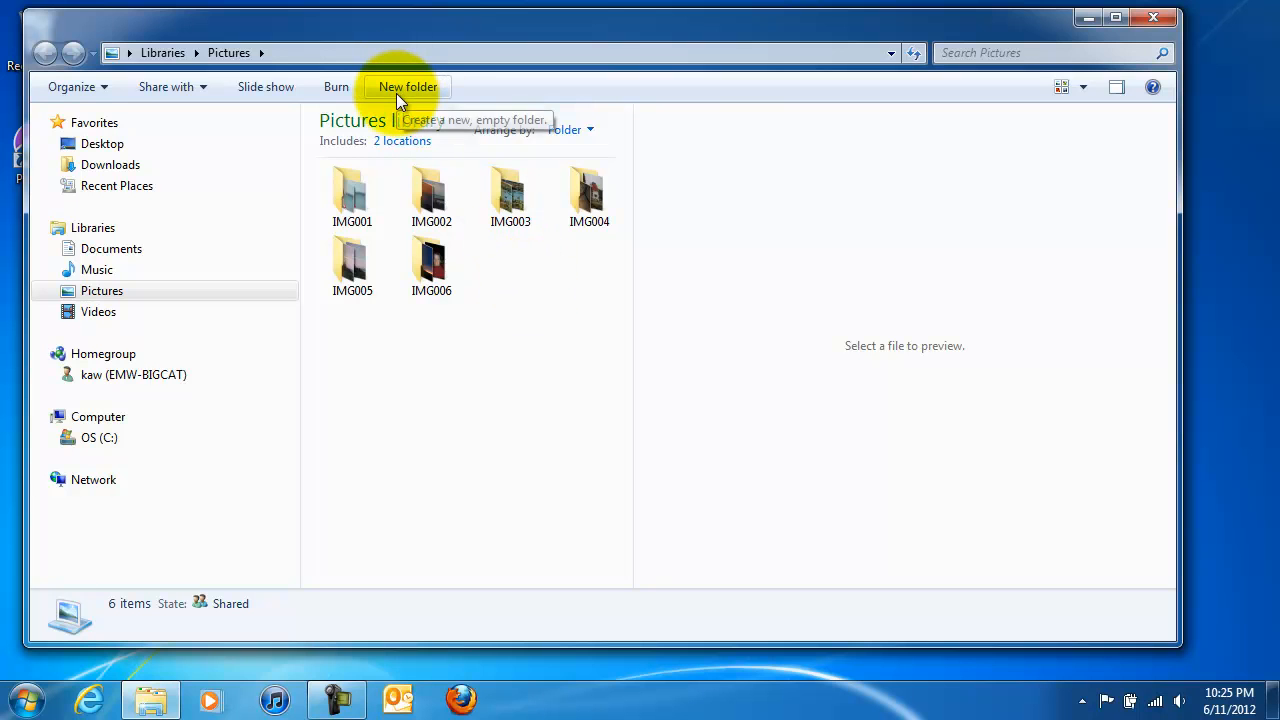
Create a new folder named IMG007 in Pictures and open it.
click(408, 86)
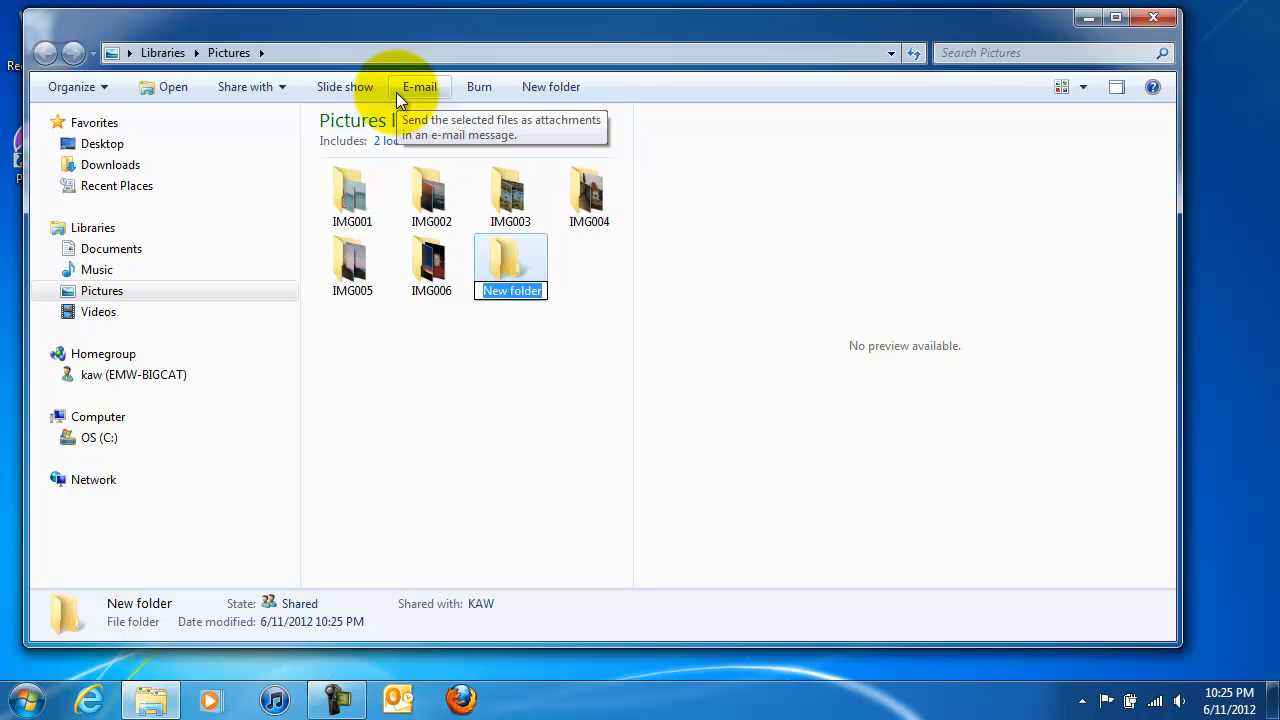
text(IMG007)
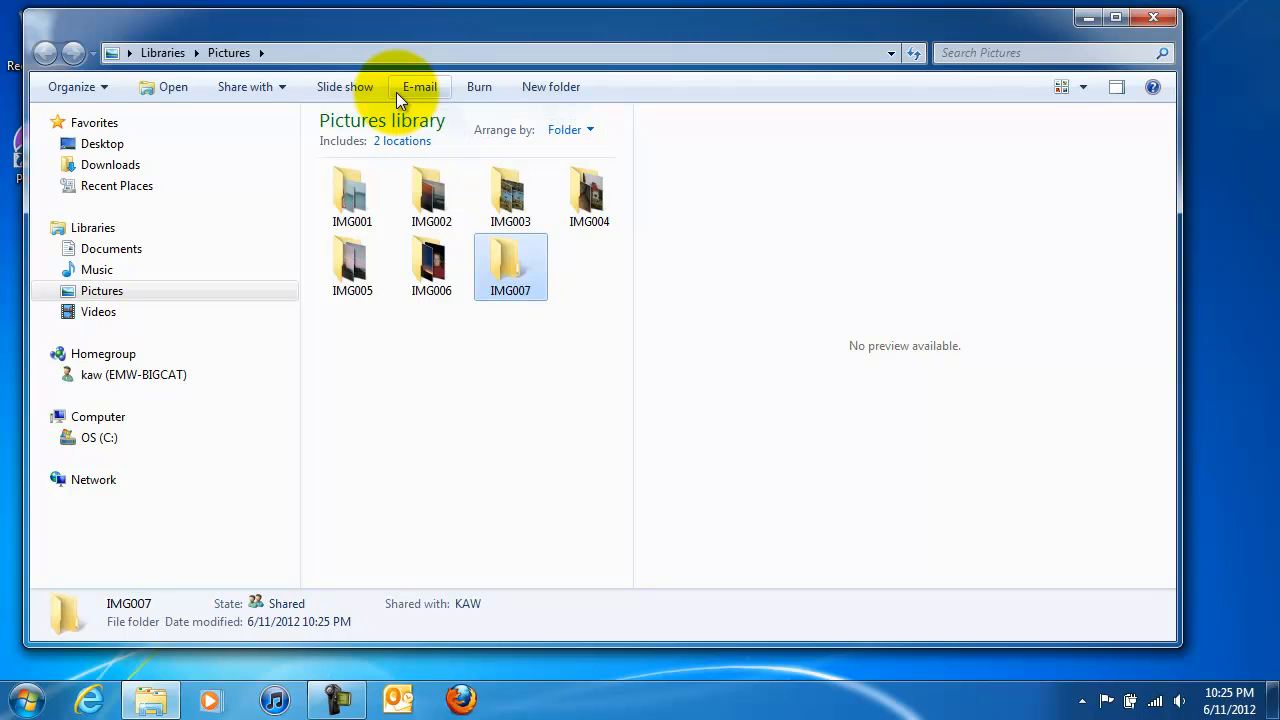
click(515, 280)
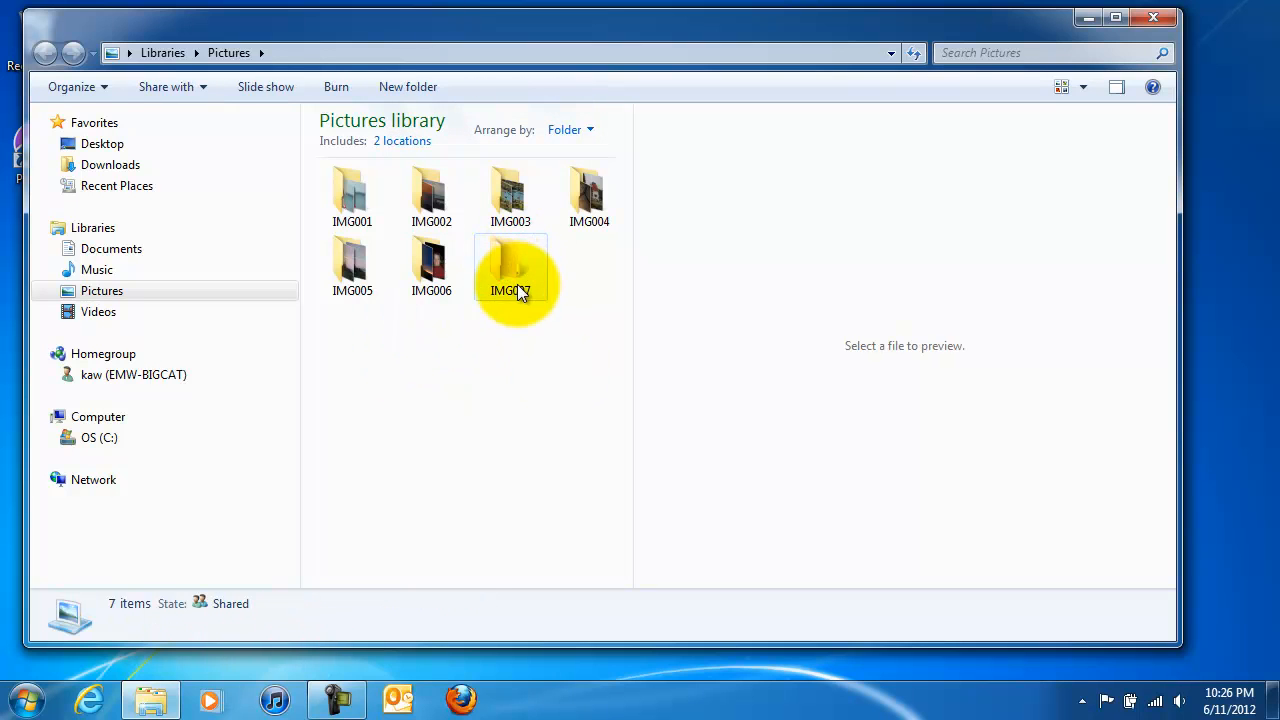
double_click(510, 265)
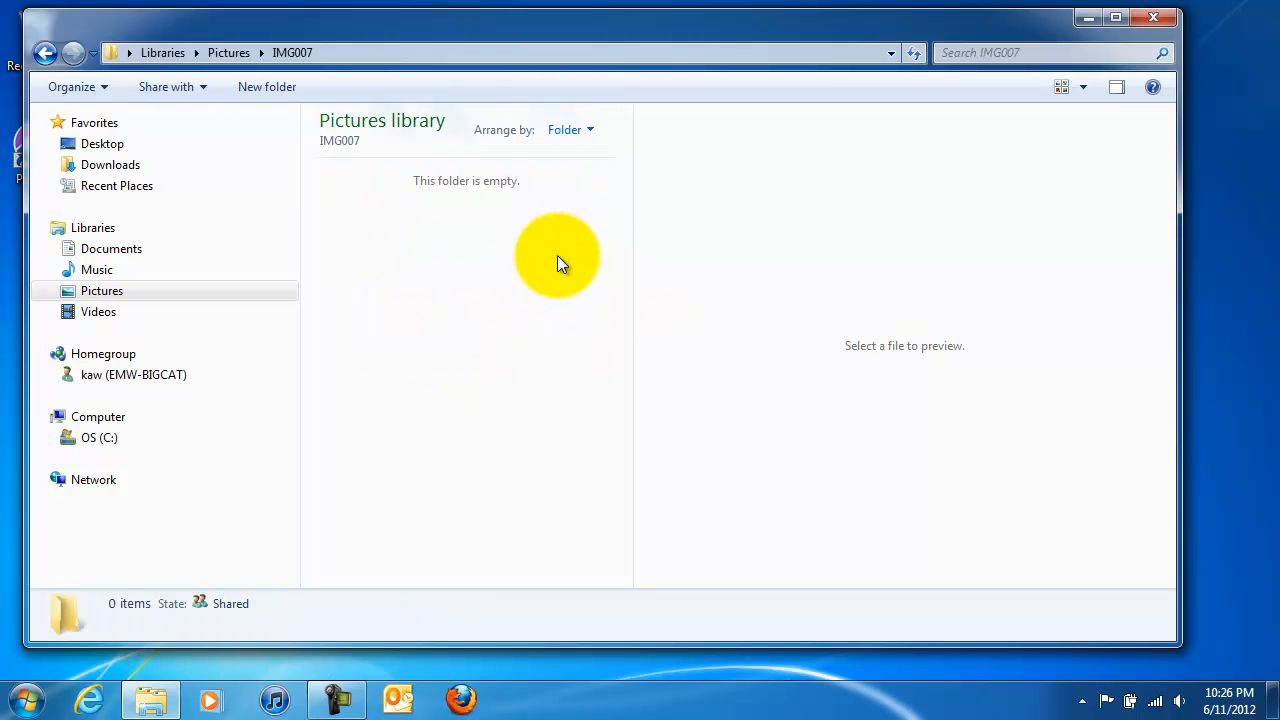
mouse_move(458, 207)
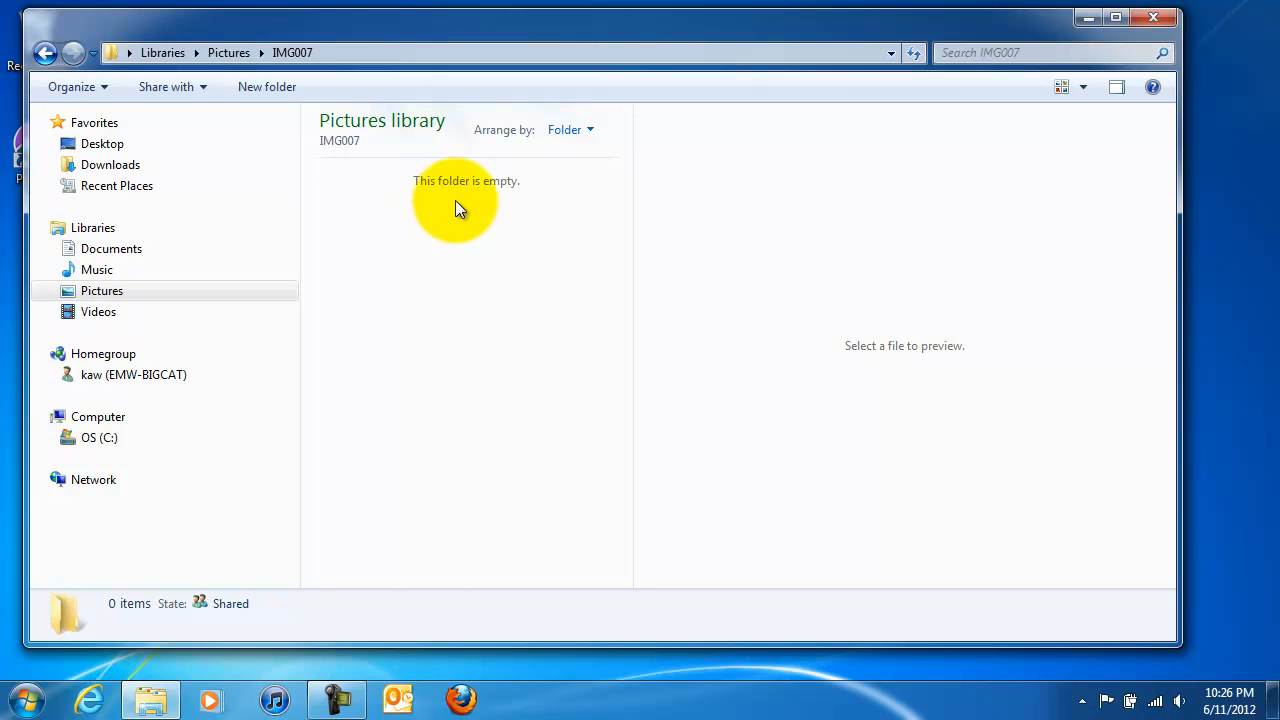